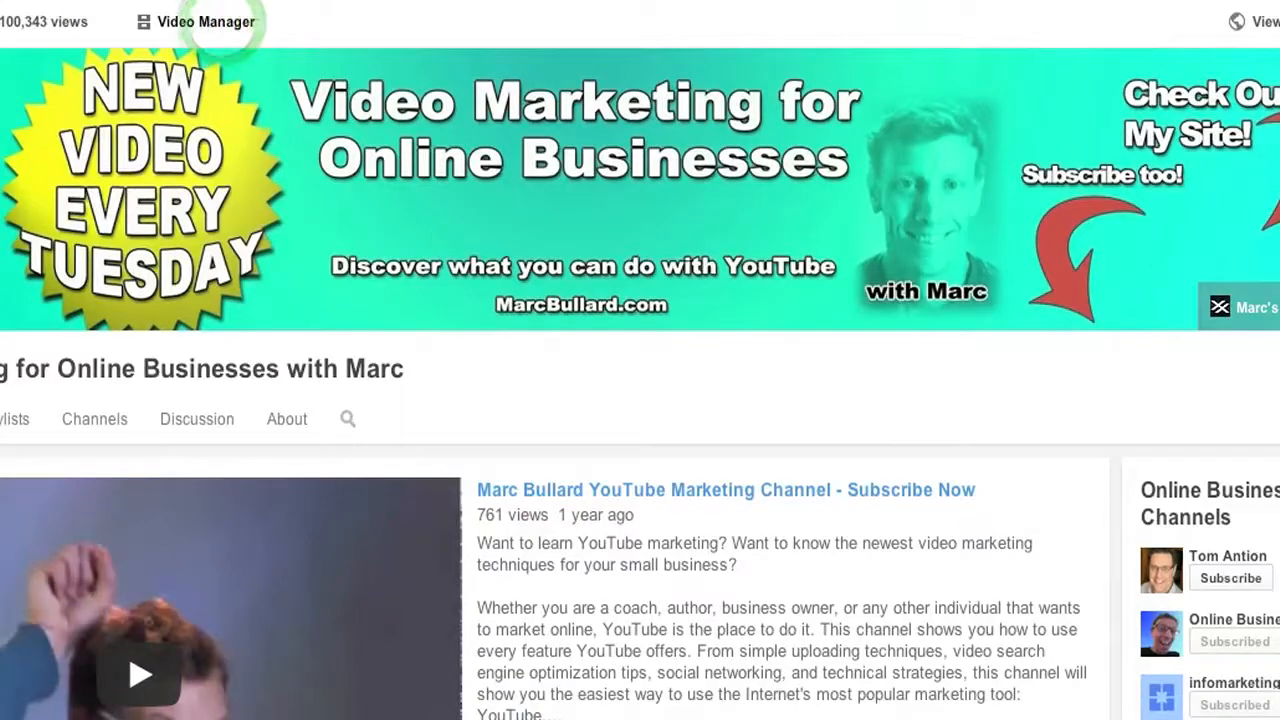
Go to Video Manager's Live Events list to find the upcoming 'test' event.
click(205, 22)
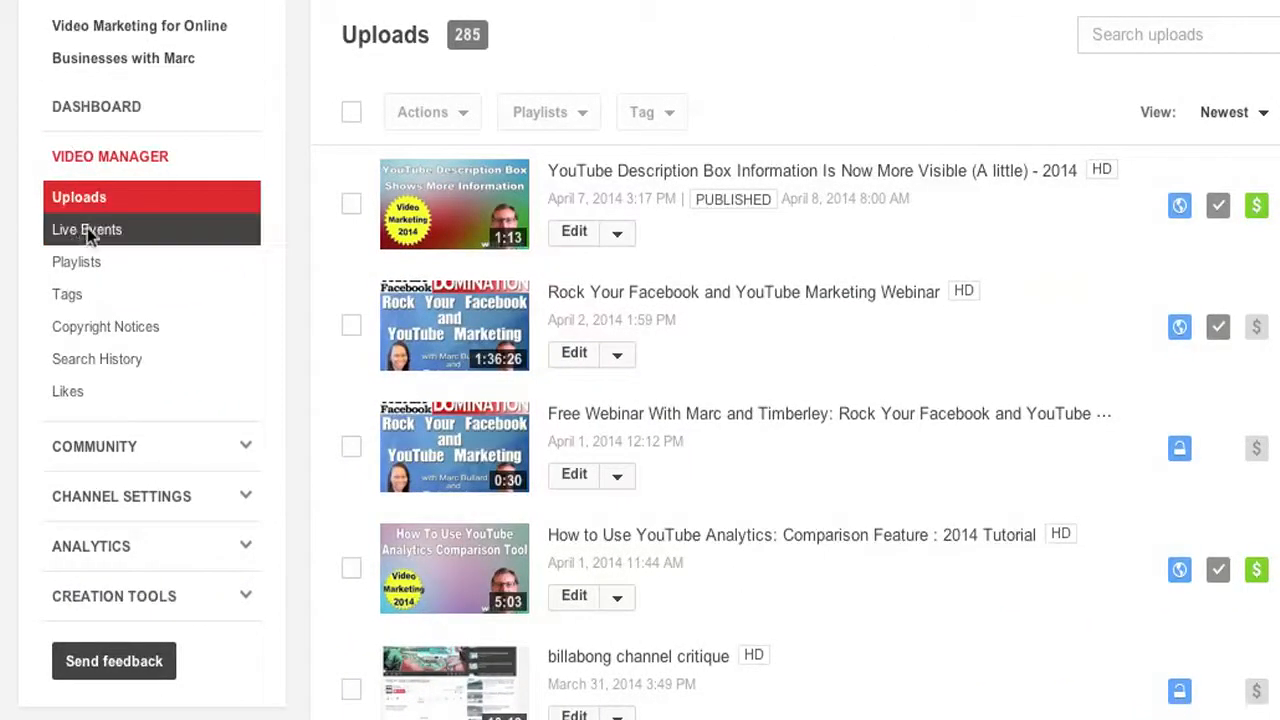
click(86, 229)
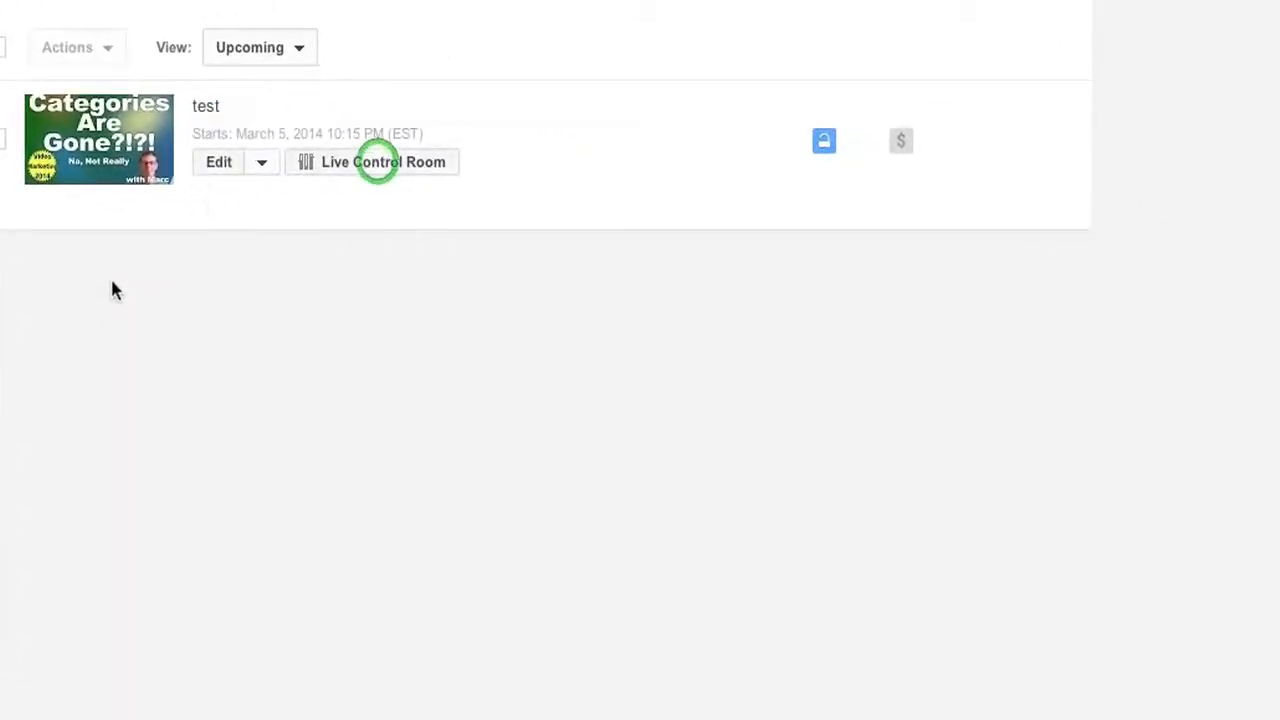
Show the 'test' event's ingestion settings: custom ingestion, Webinar Stream (480p), Flash Media Live Encoder.
click(373, 161)
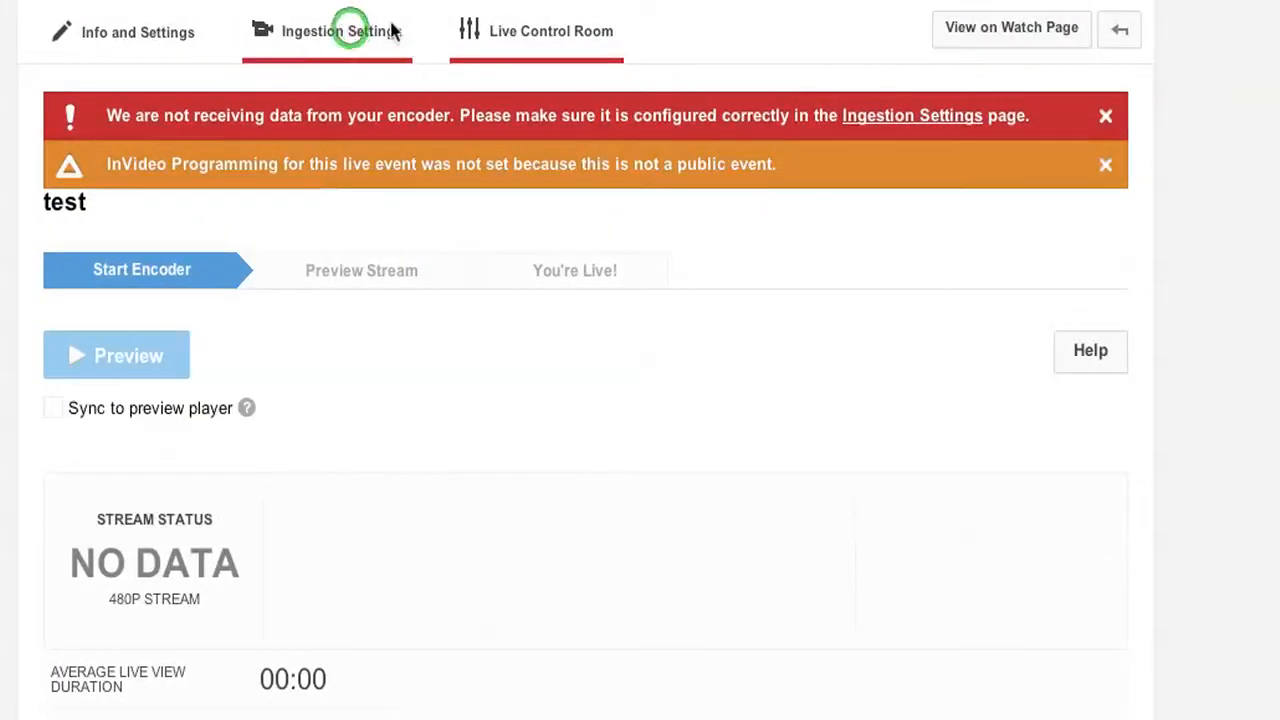
click(337, 31)
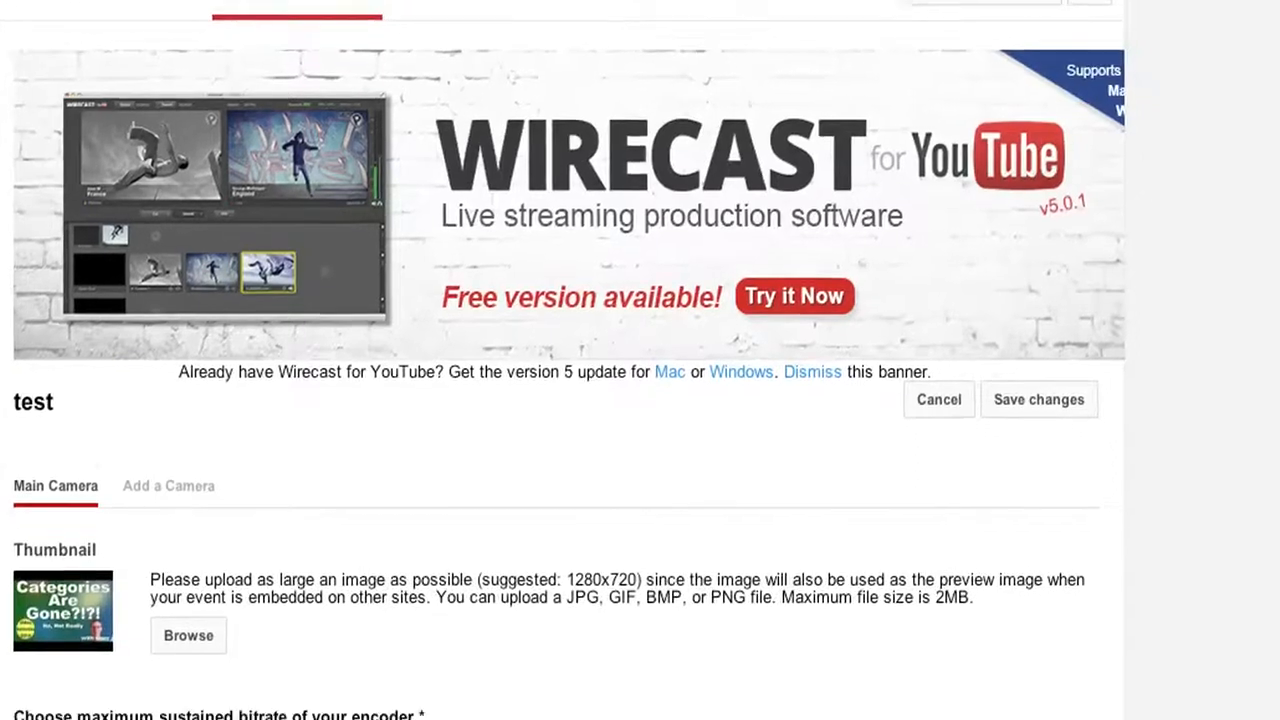
scroll(down, 3)
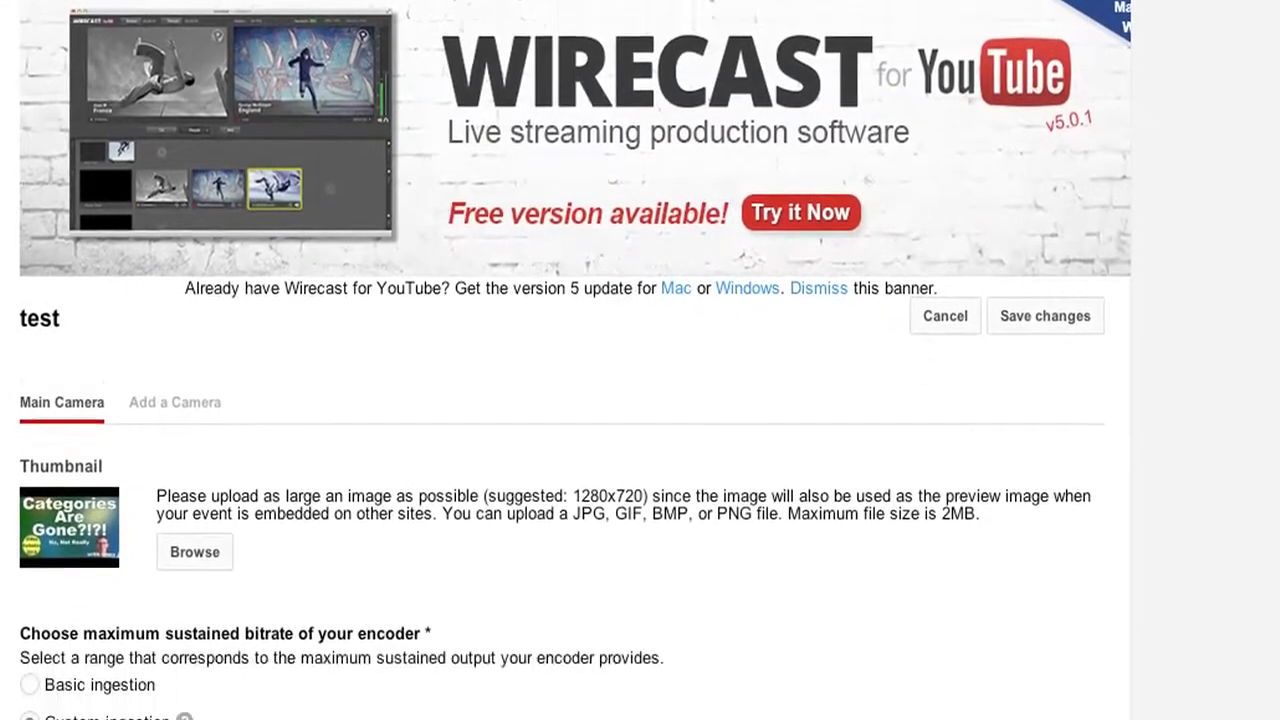
scroll(down, 3)
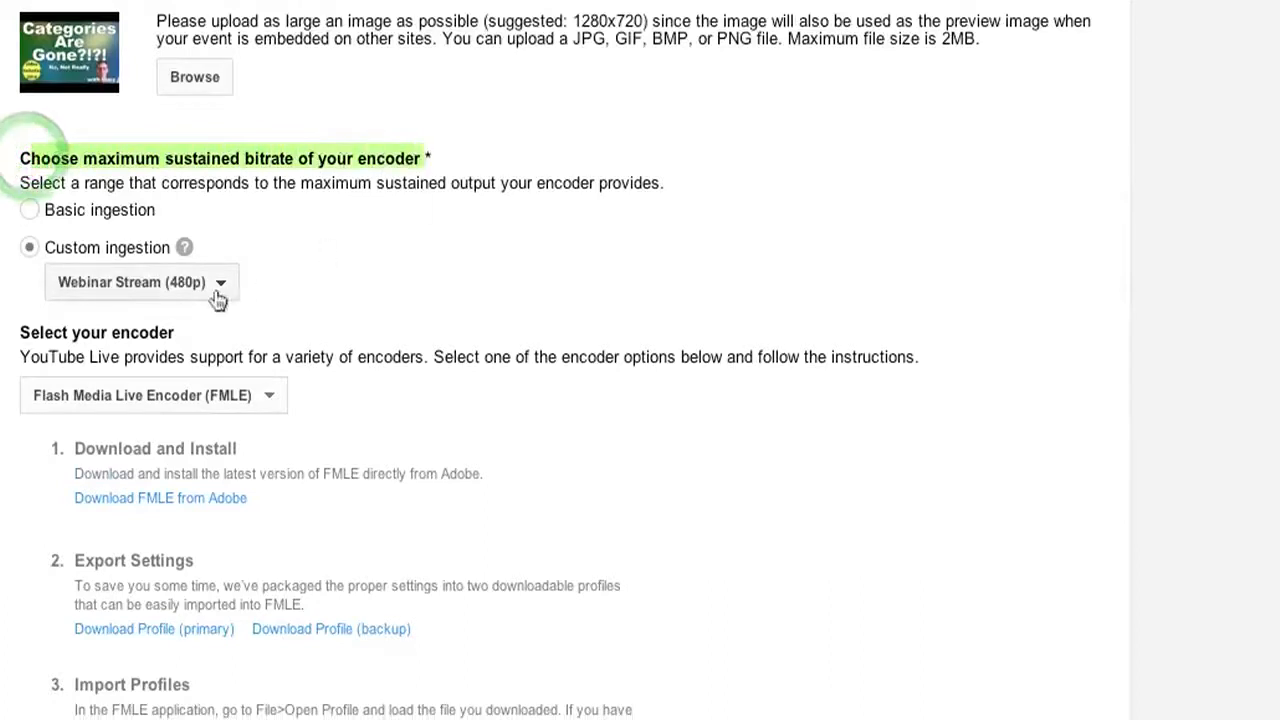
Toggle to basic ingestion and back to custom ingestion, then save the 'test' event.
click(29, 210)
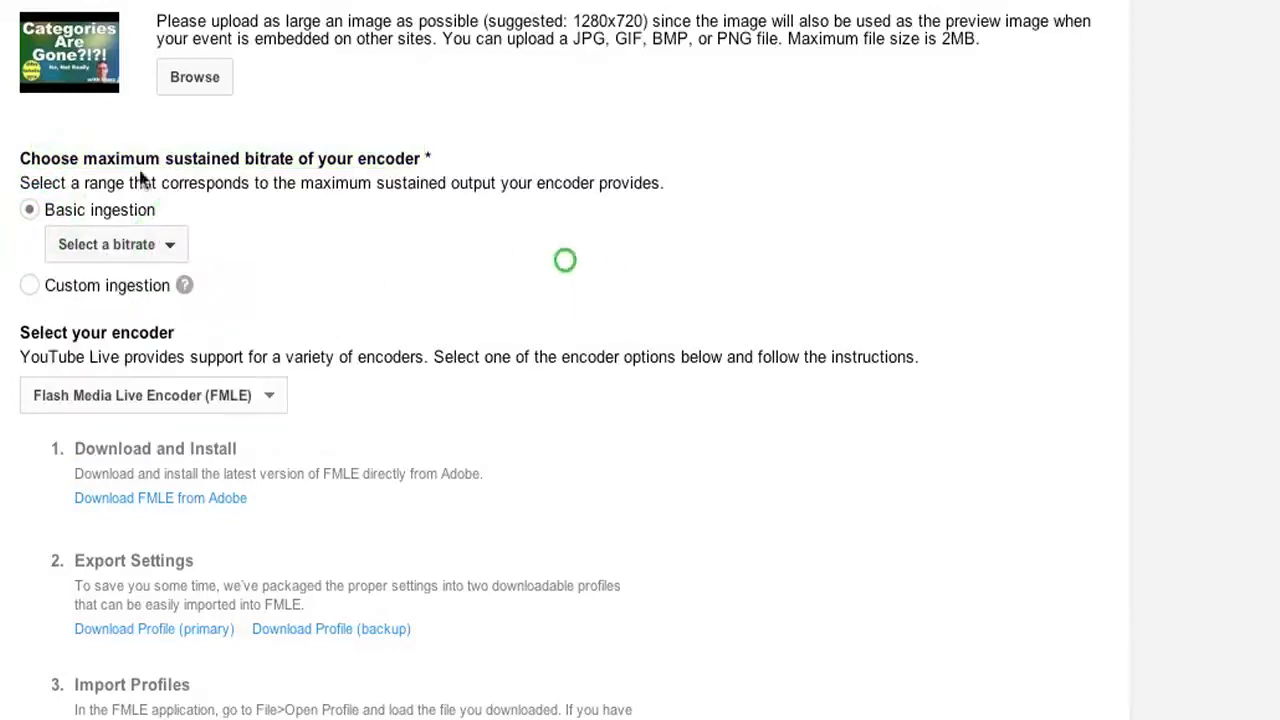
click(29, 247)
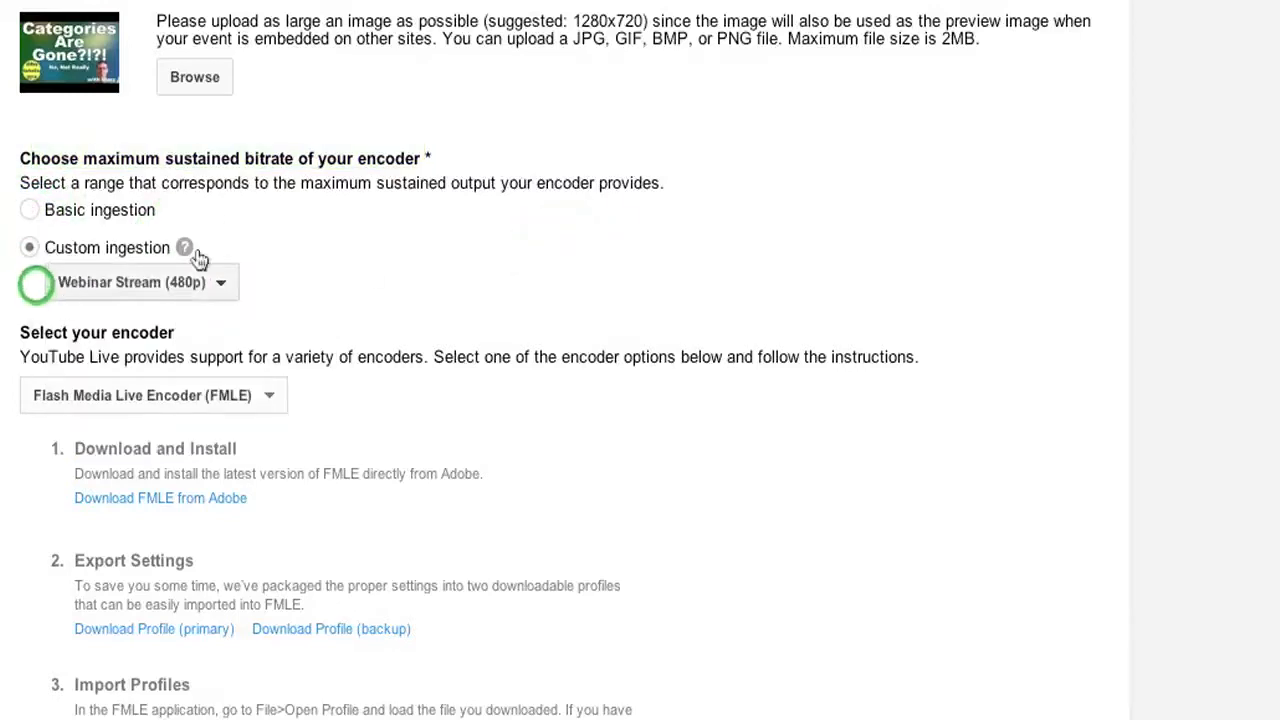
click(1045, 426)
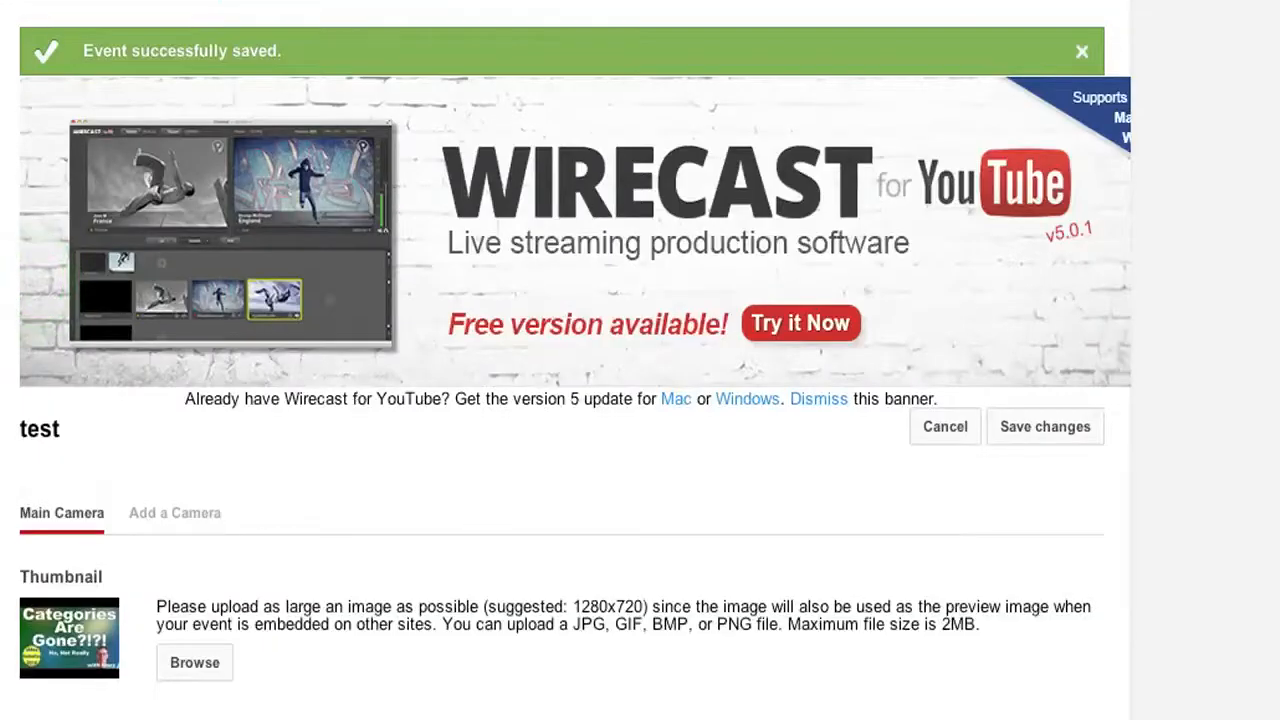
scroll(down, 3)
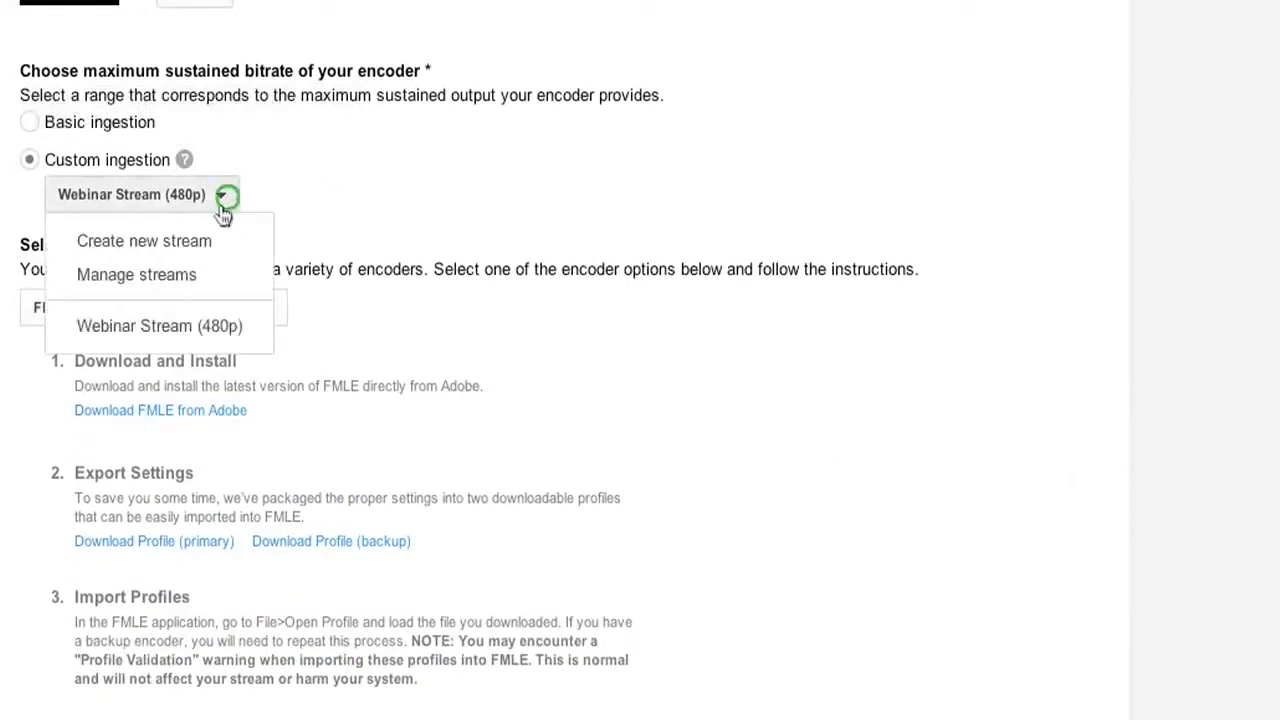
mouse_move(225, 278)
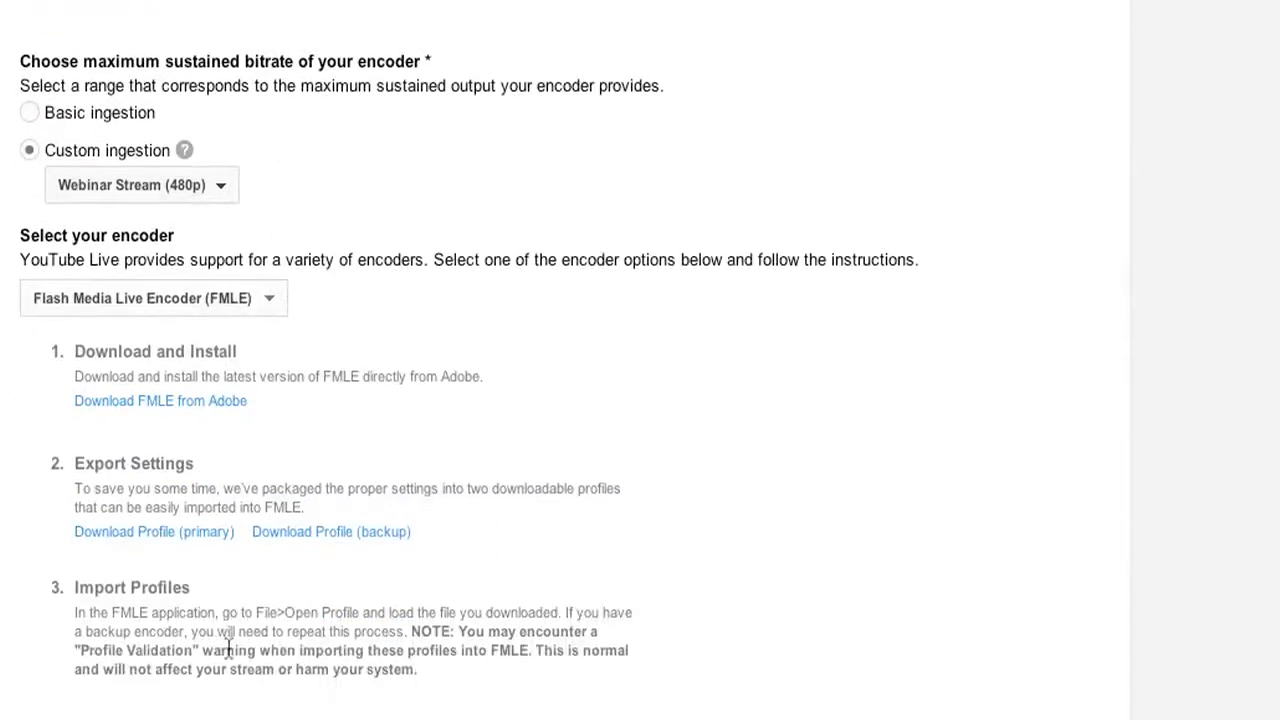
mouse_move(262, 172)
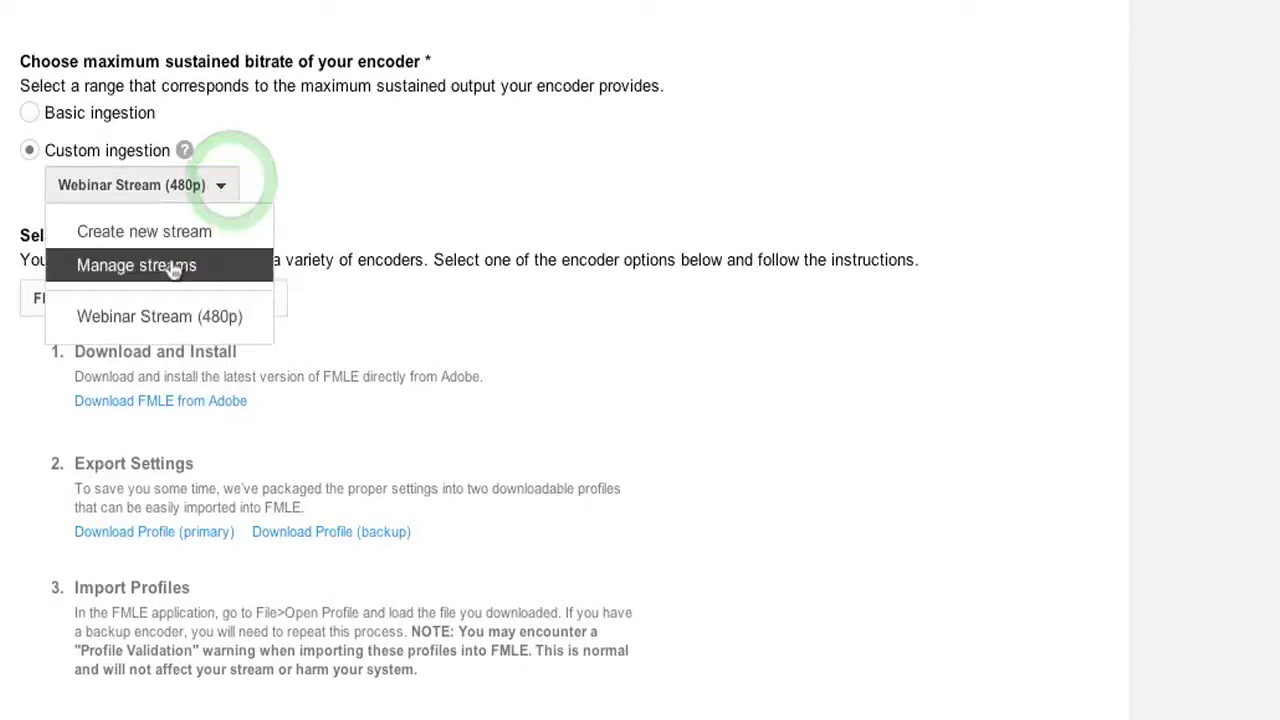
Review Webinar Stream (480p)'s name, description and bitrate in Manage streams, and save unchanged.
click(134, 265)
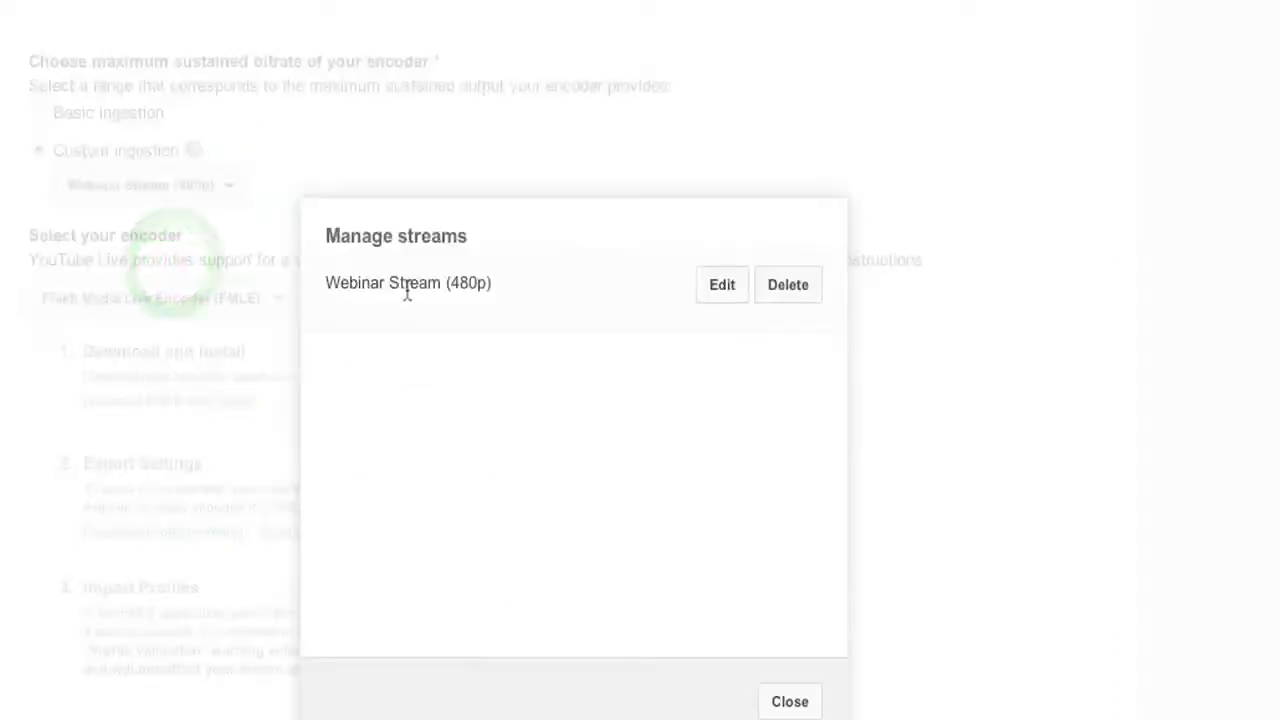
click(721, 284)
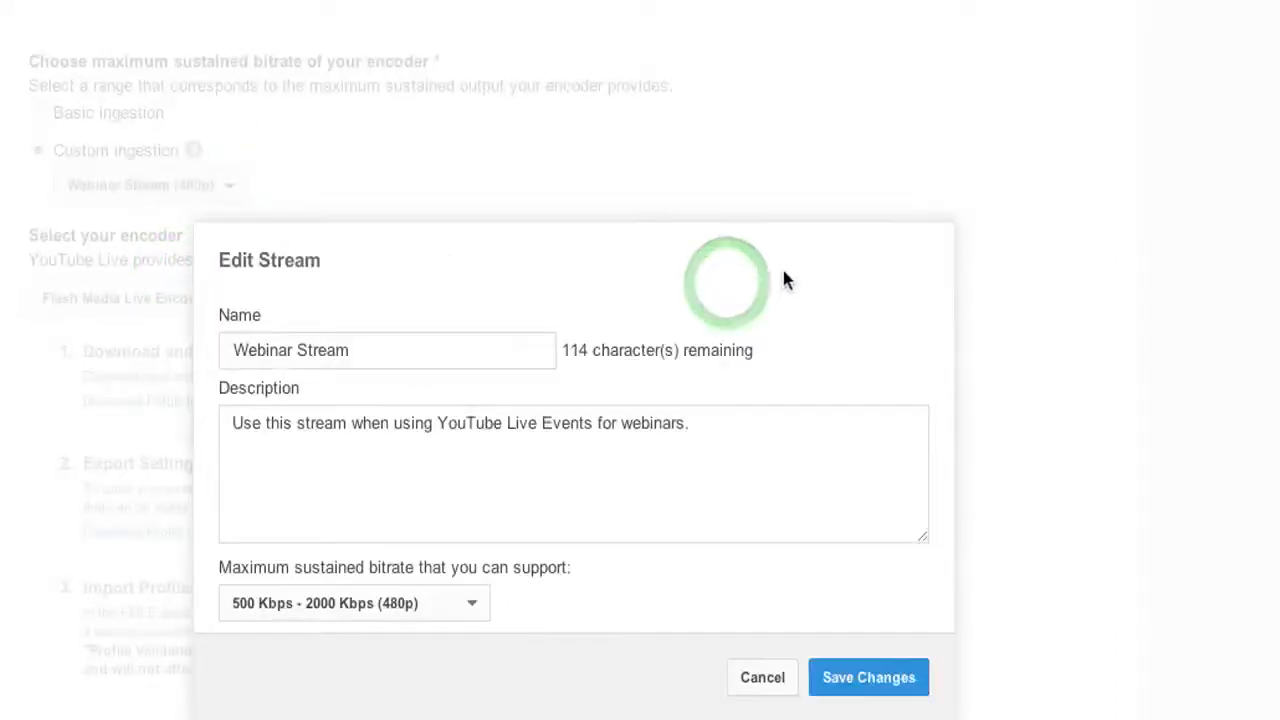
double_click(290, 350)
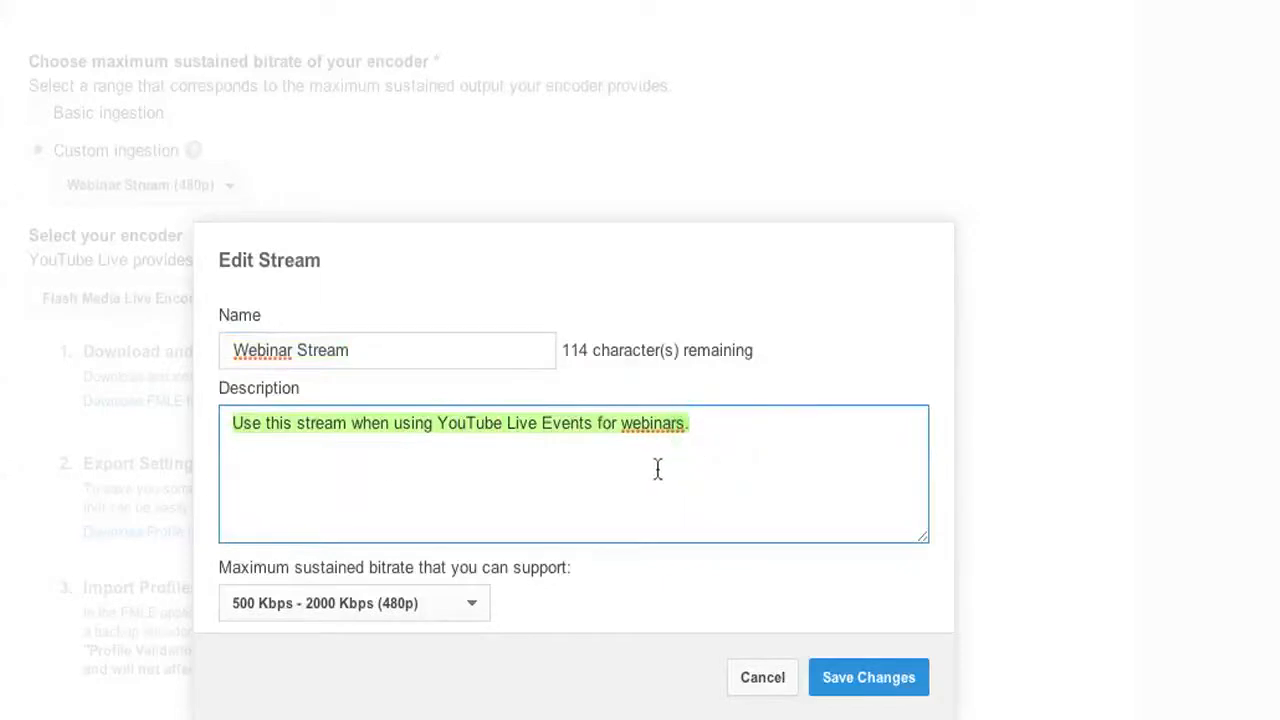
mouse_move(472, 611)
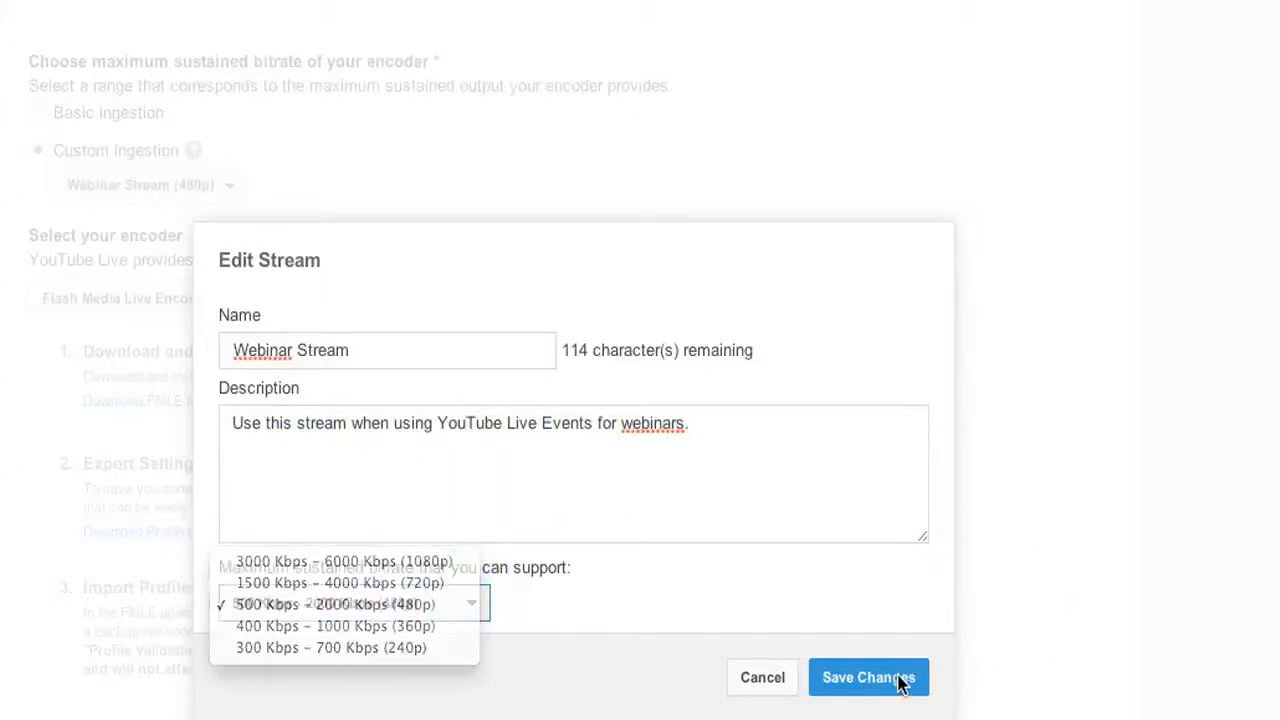
click(869, 677)
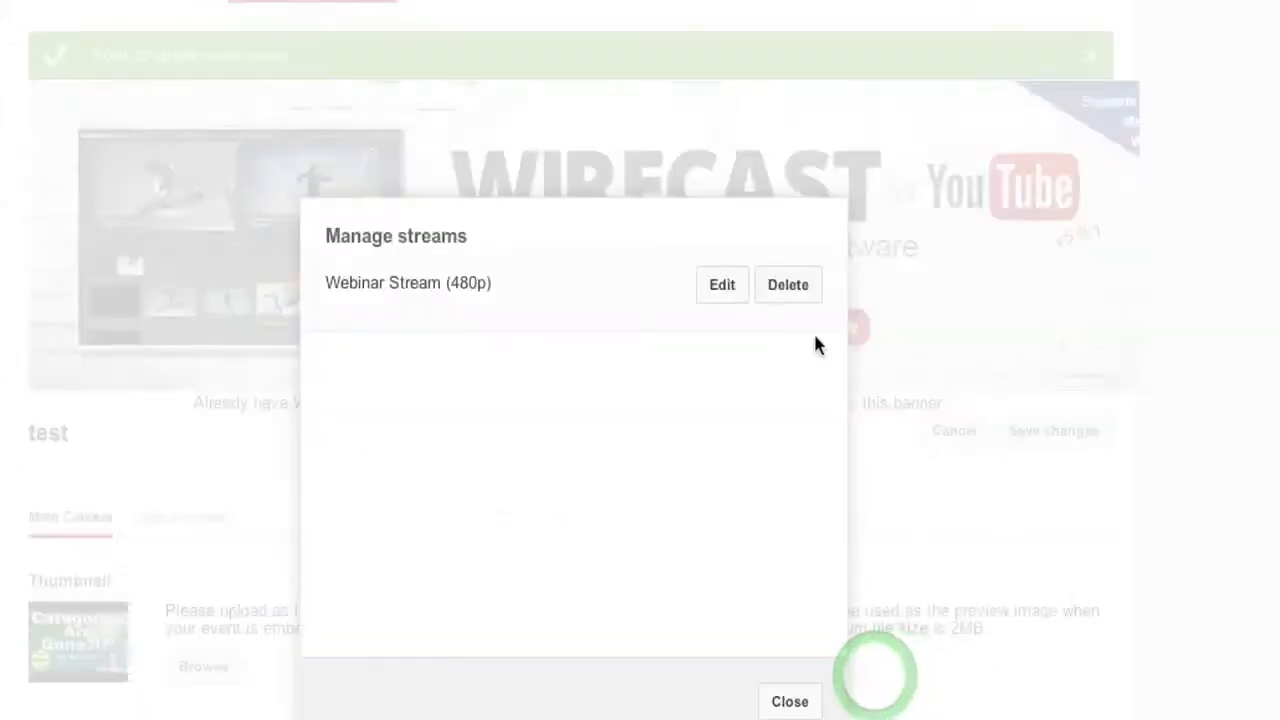
Close Manage streams and confirm custom ingestion with Webinar Stream (480p) and encoder settings.
click(789, 702)
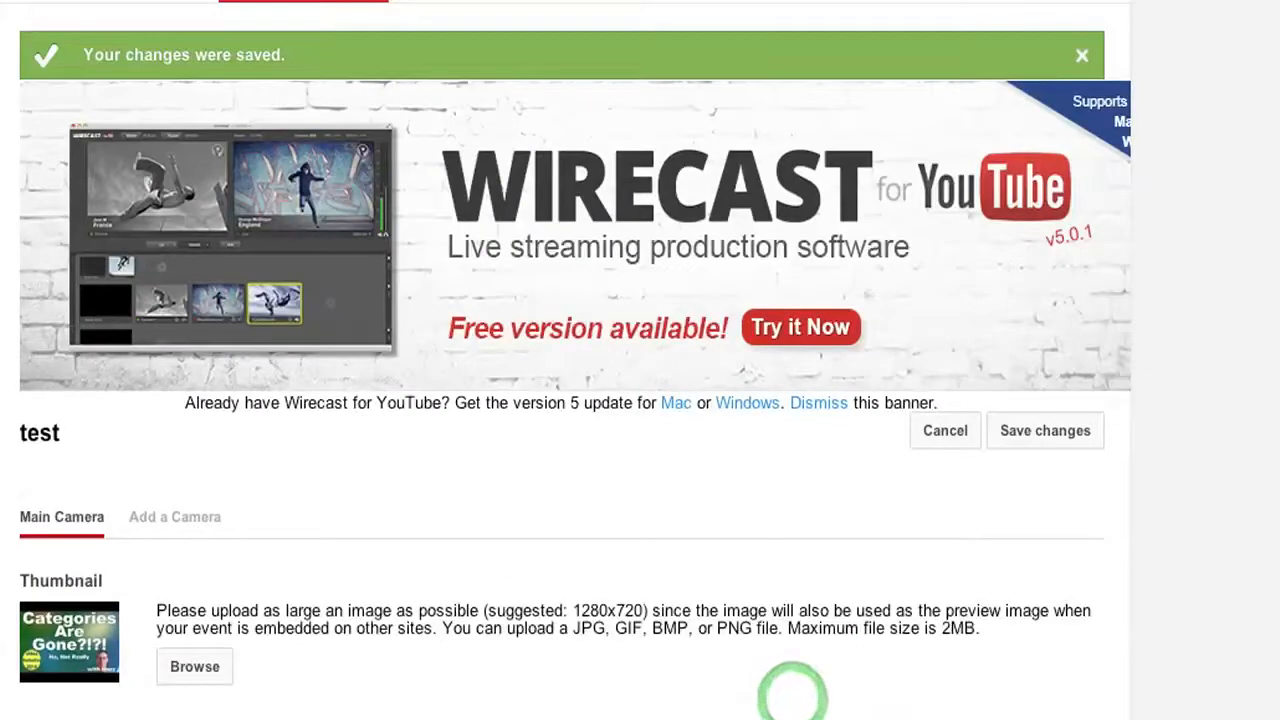
scroll(down, 3)
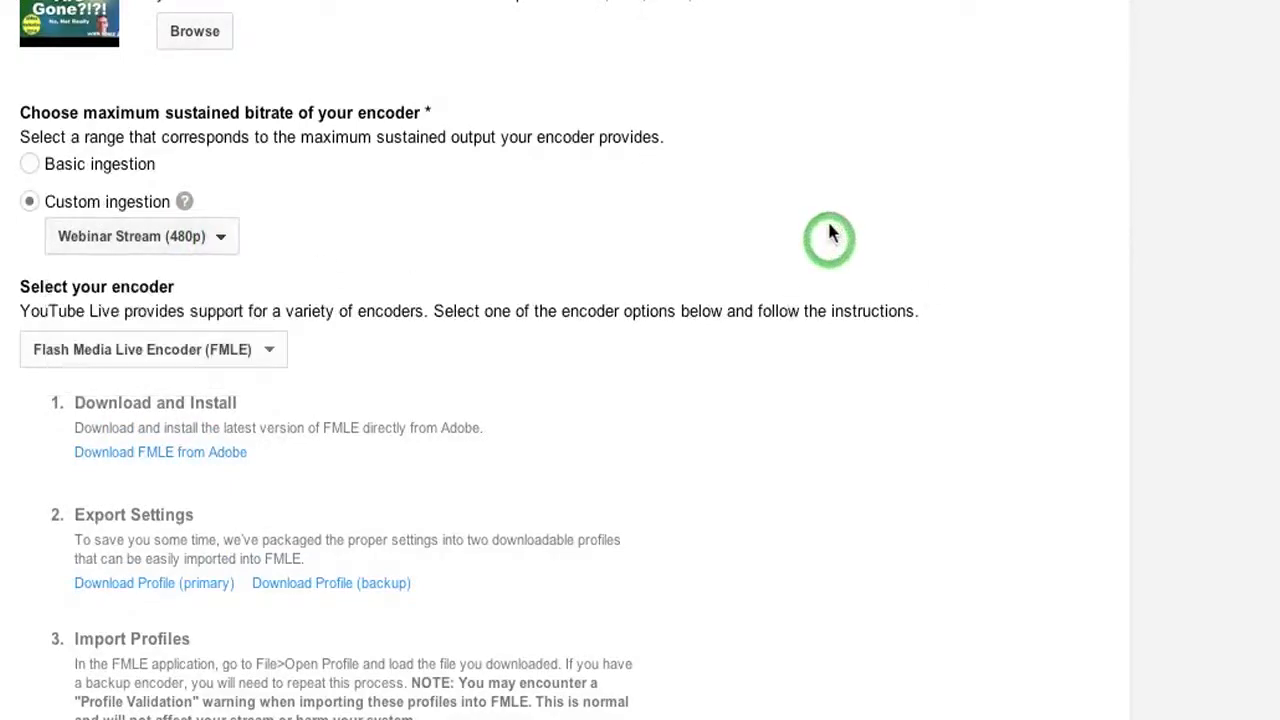
scroll(down, 3)
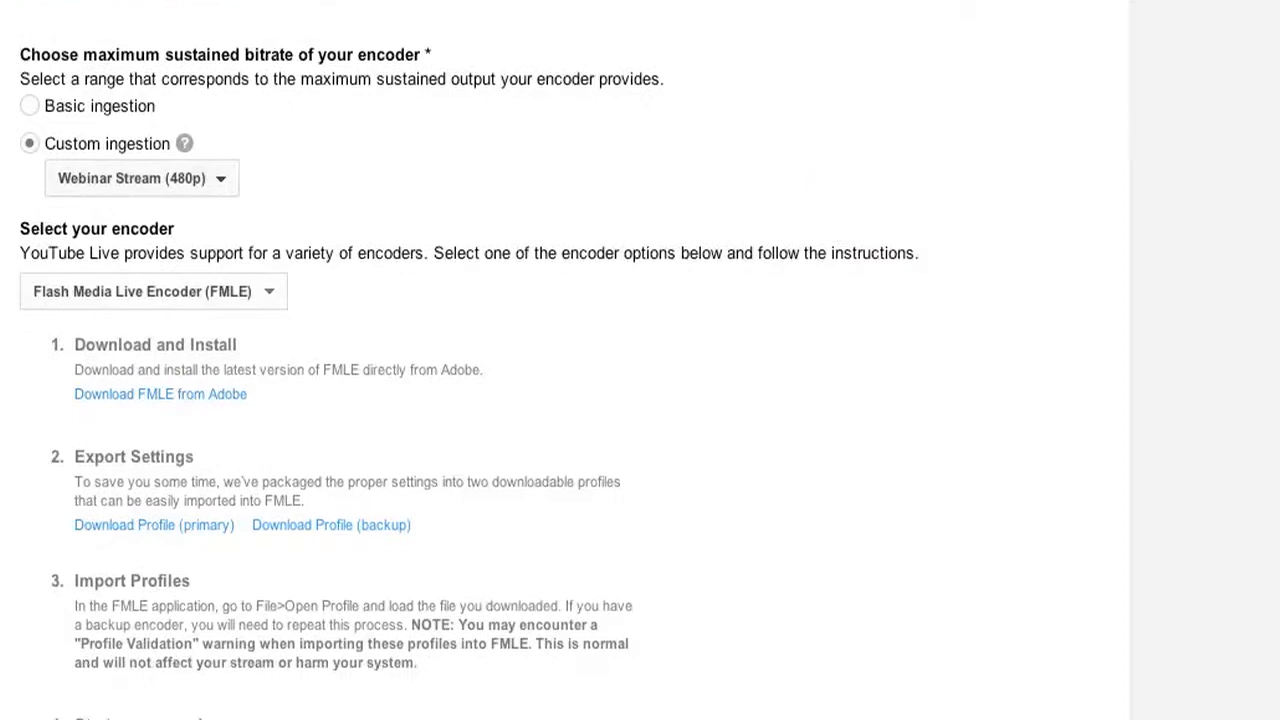
scroll(down, 3)
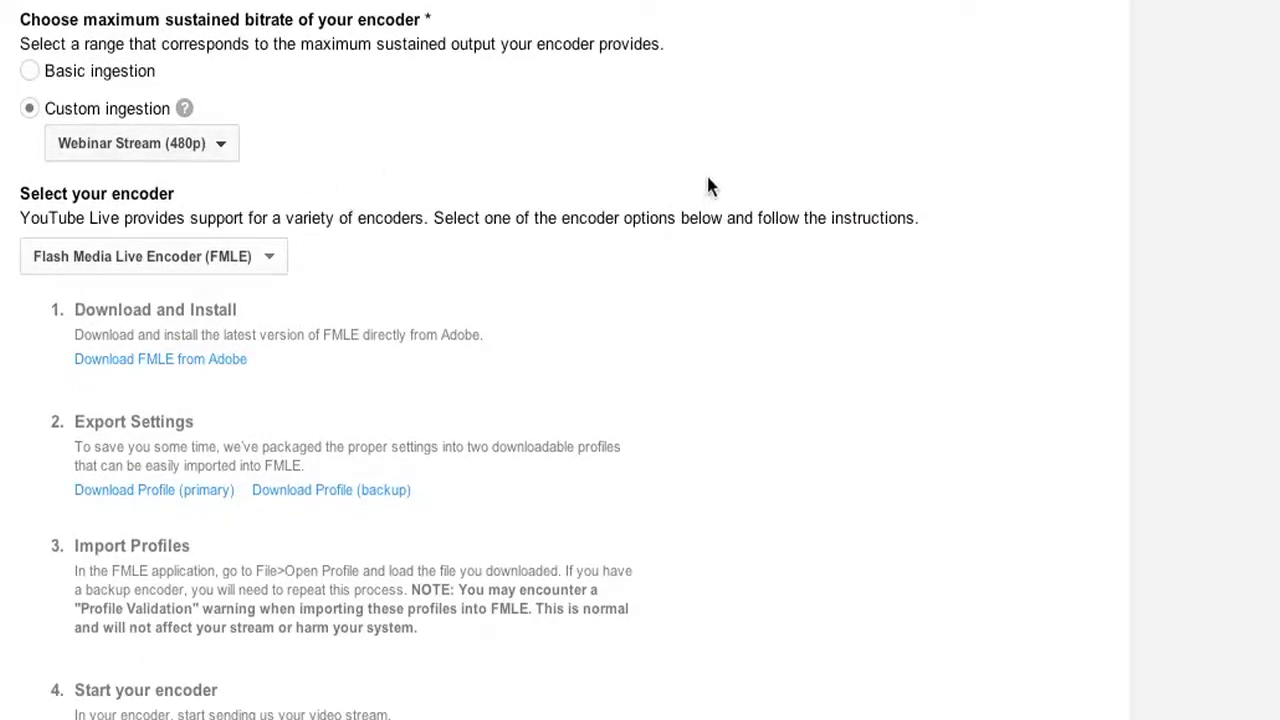
mouse_move(715, 191)
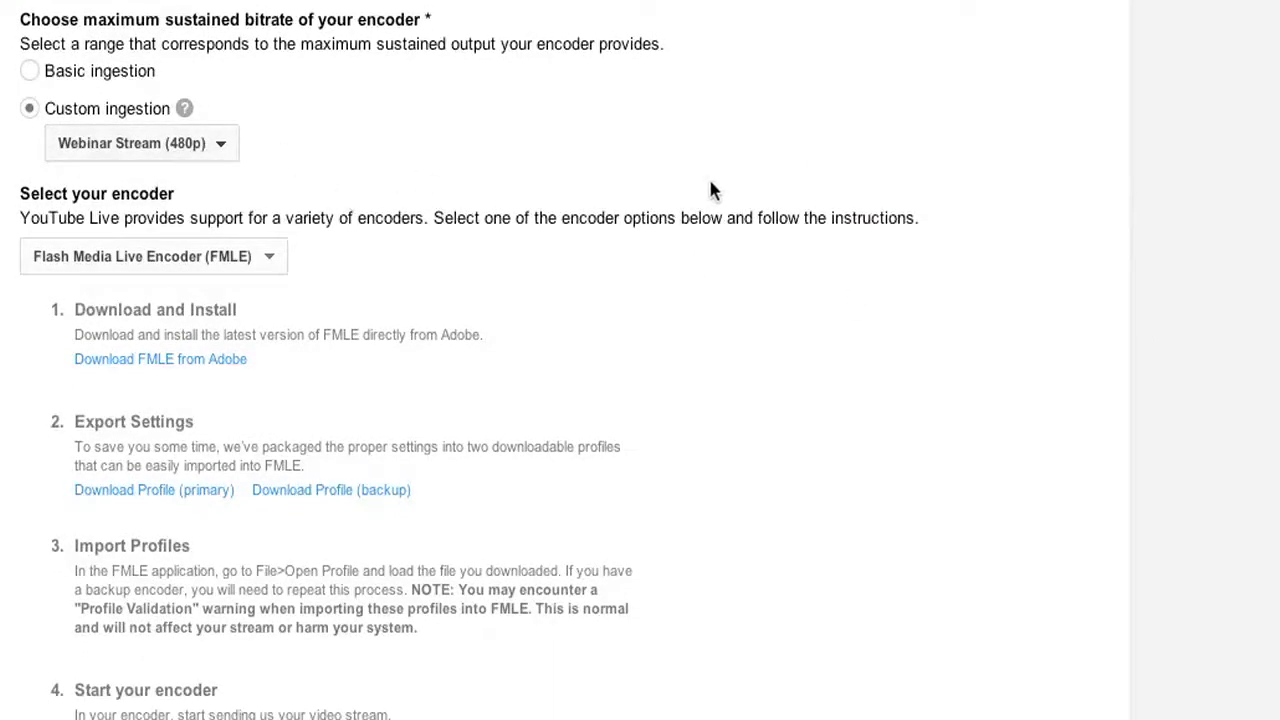